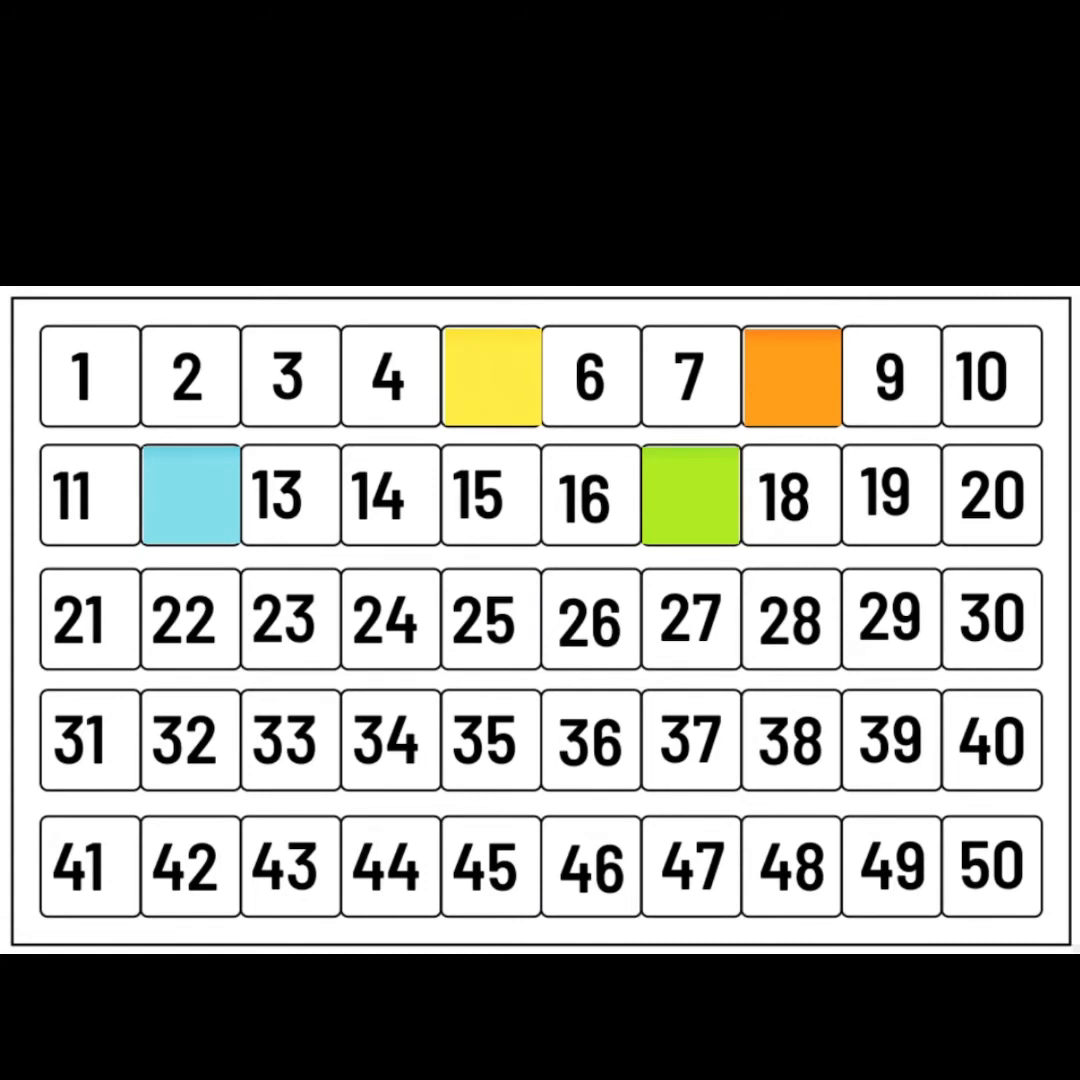
- Lift the orange square over 8 slightly so the hidden number starts to show
left_click_drag(490, 376, 500, 330)
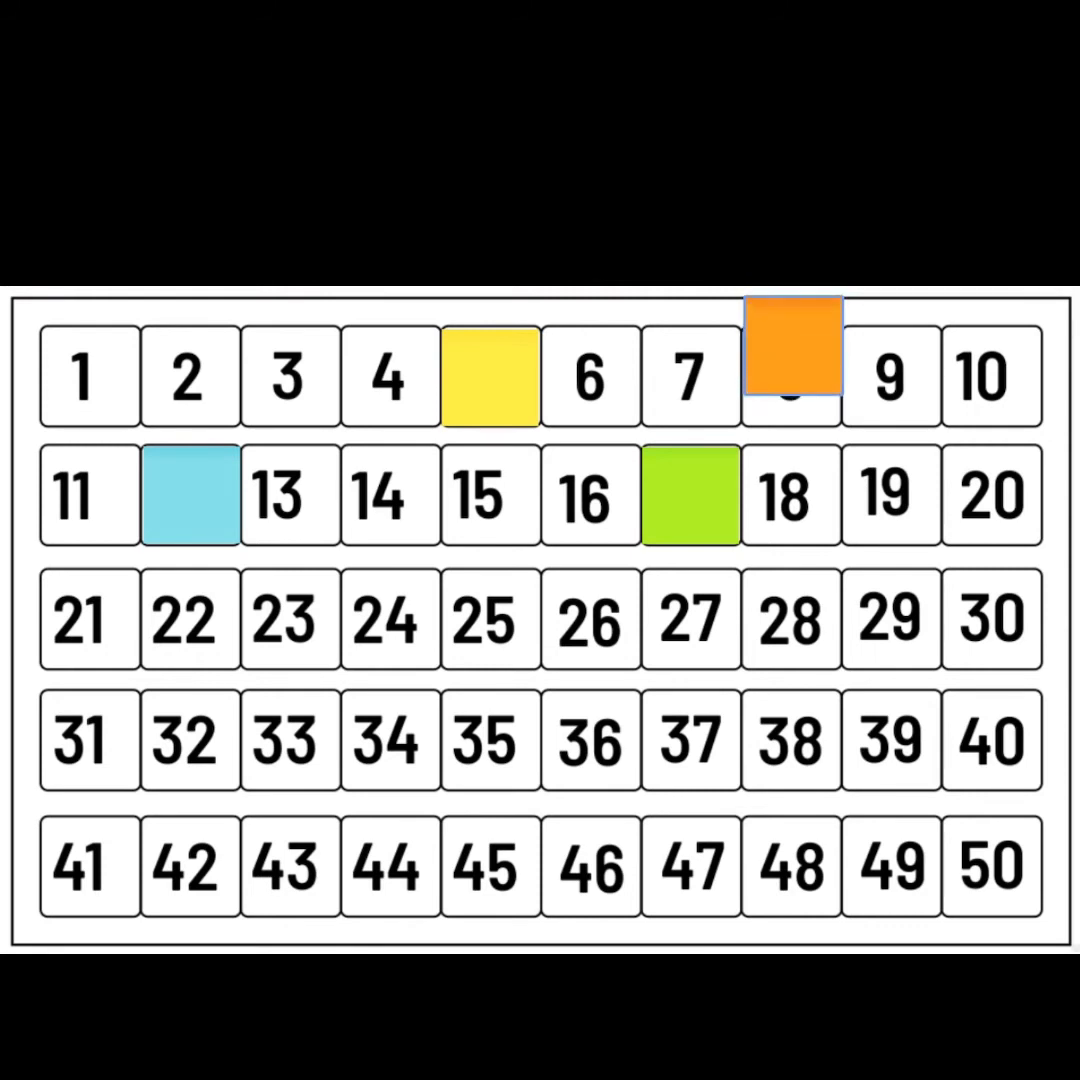
- Restore the orange square over 8, then slide the green square off 17 and back over it
left_click(792, 376)
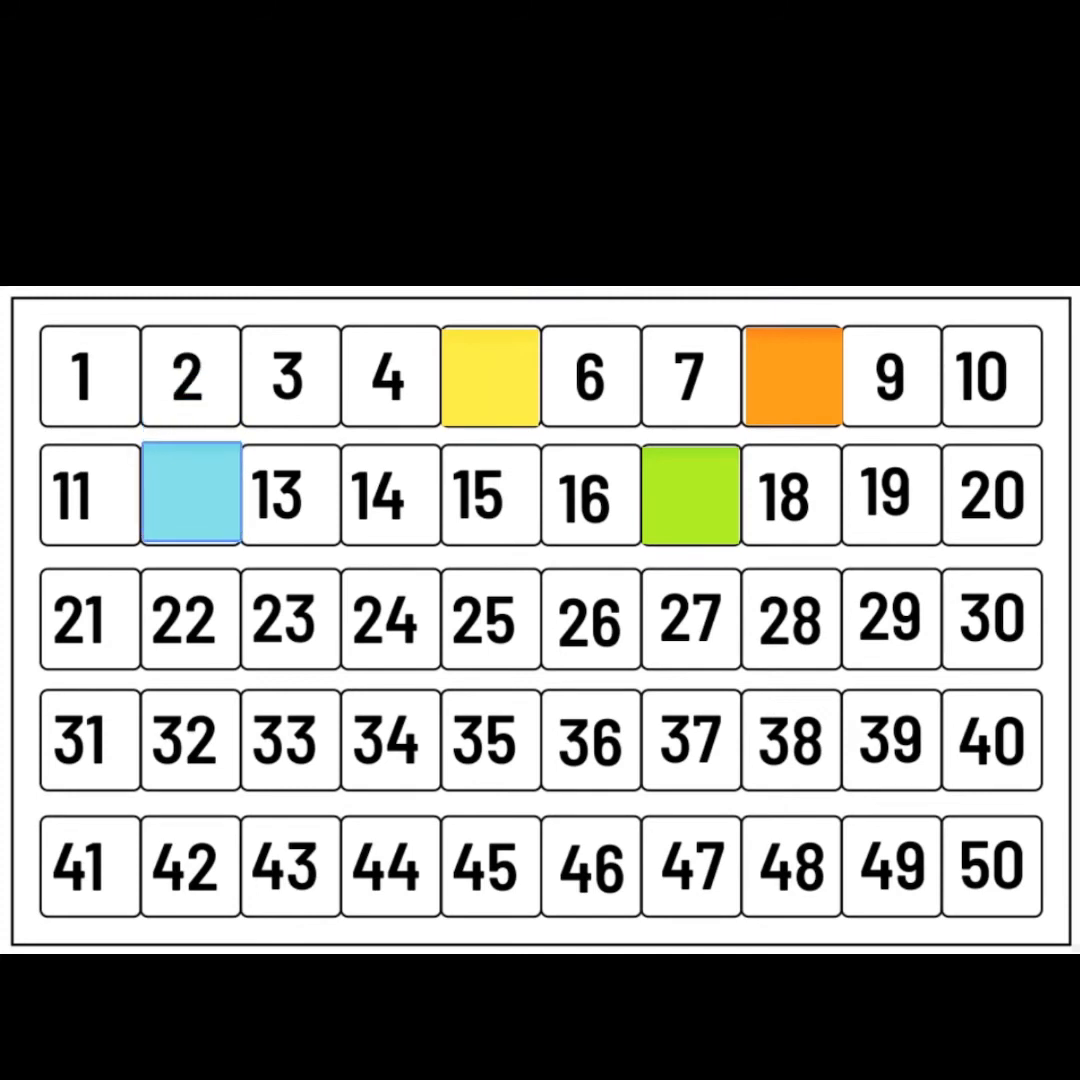
left_click(190, 494)
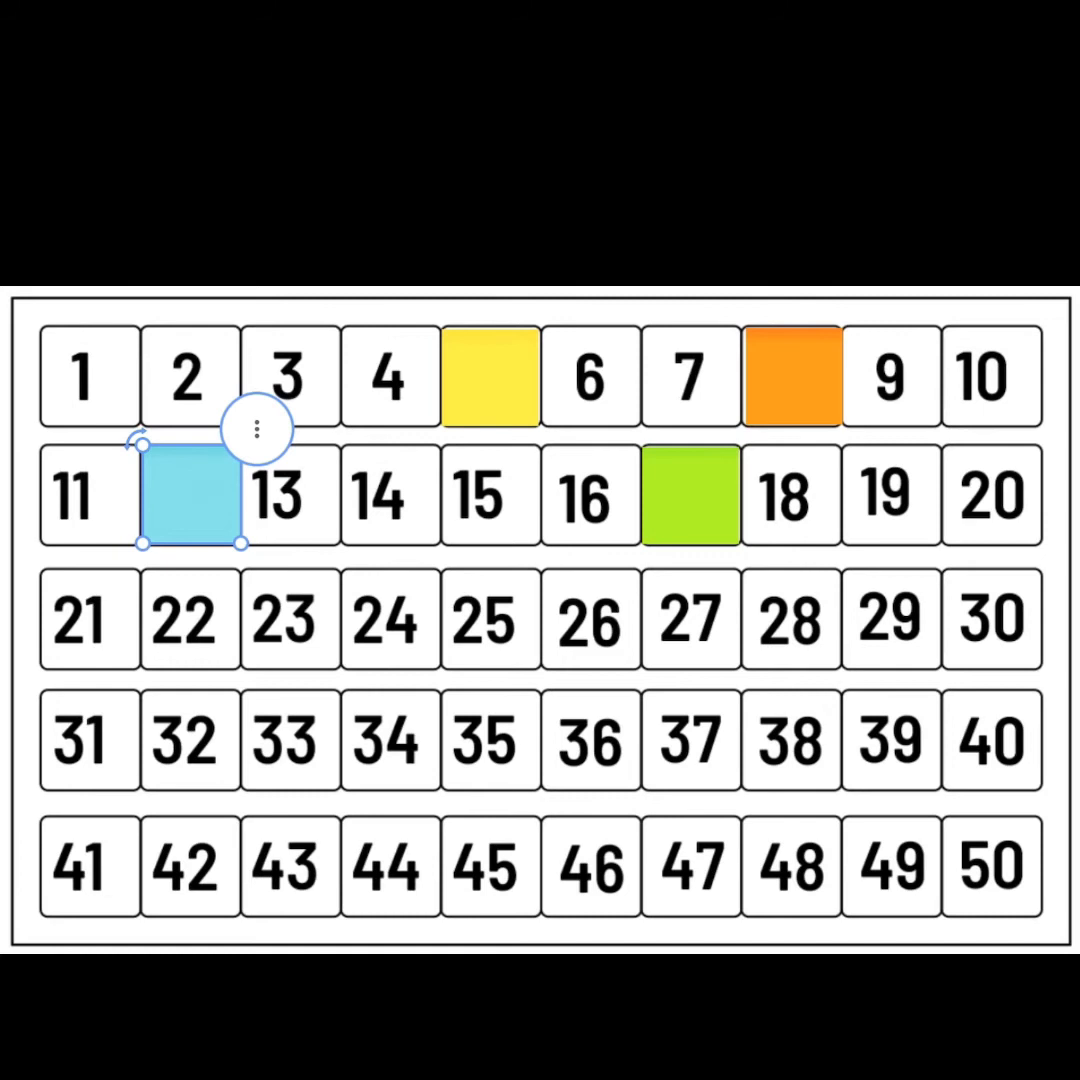
left_click_drag(690, 496, 690, 620)
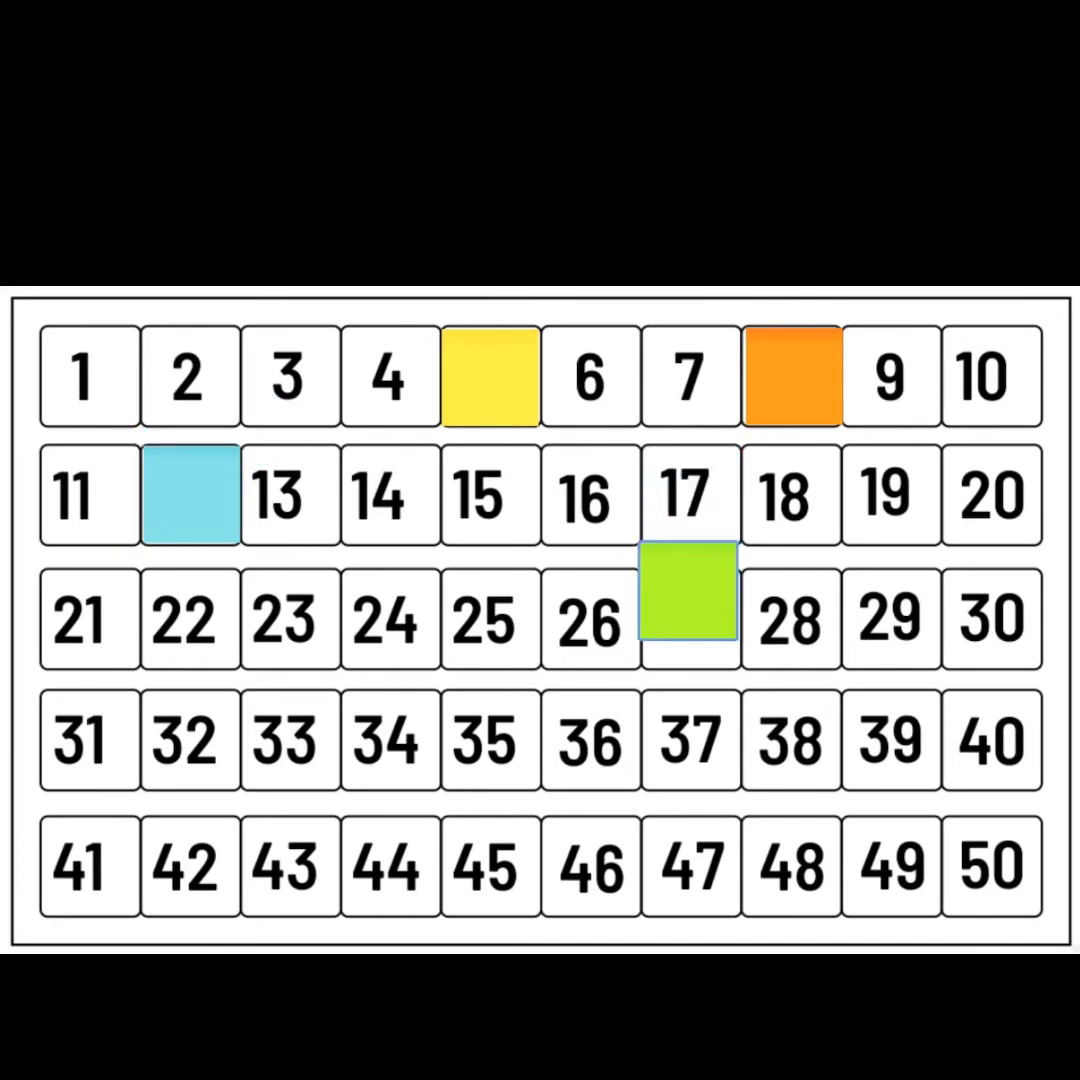
left_click_drag(690, 590, 690, 500)
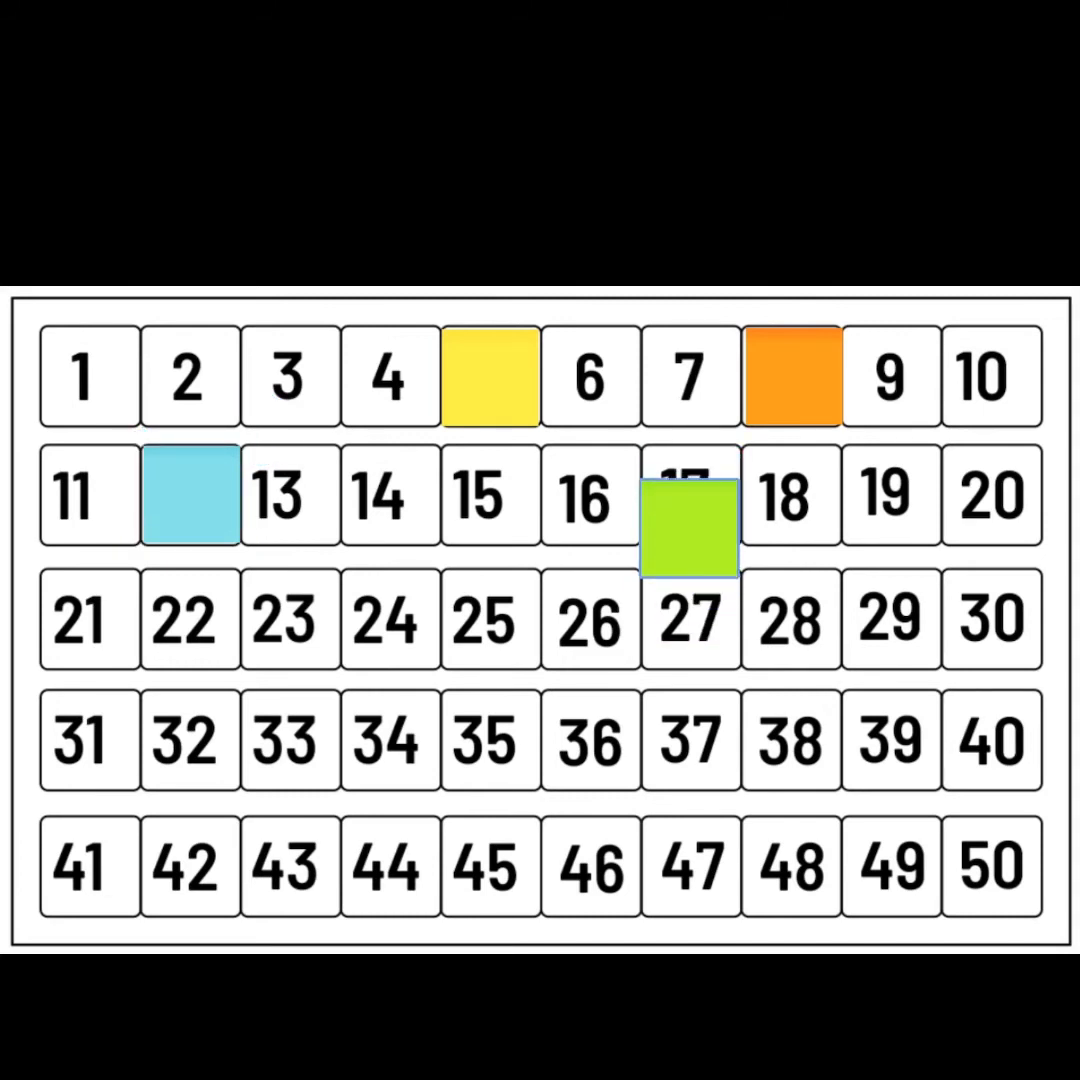